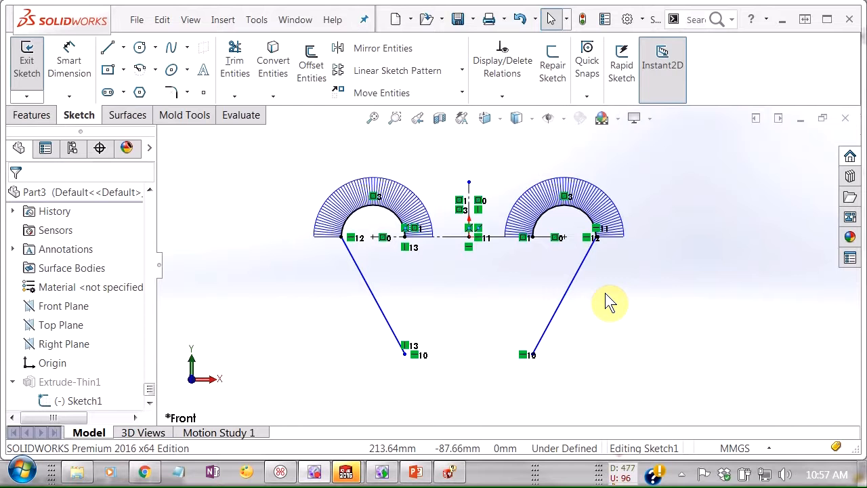
mouse_move(621, 263)
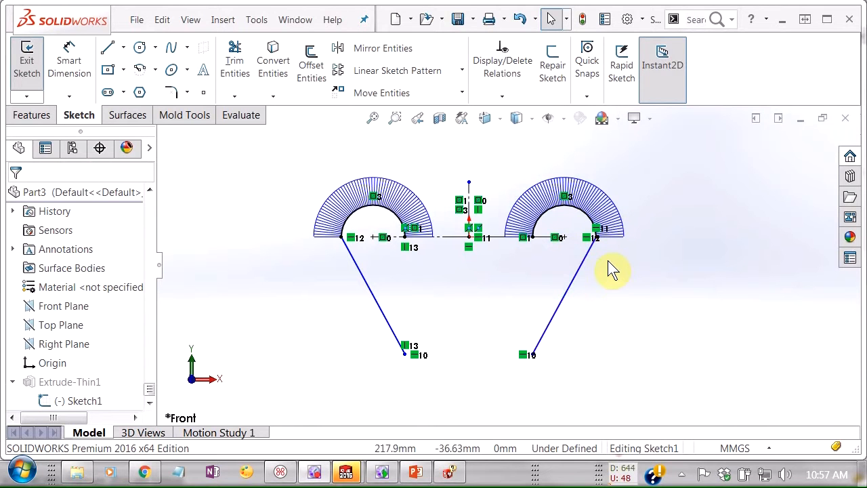
mouse_move(504, 296)
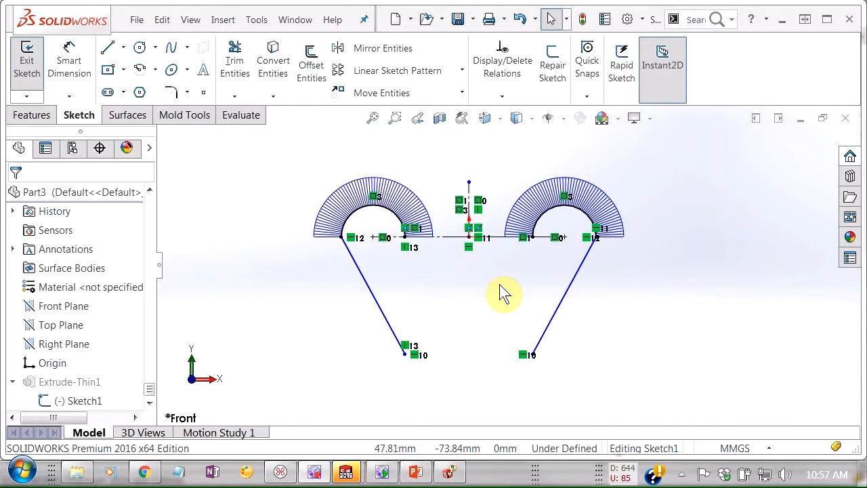
mouse_move(495, 298)
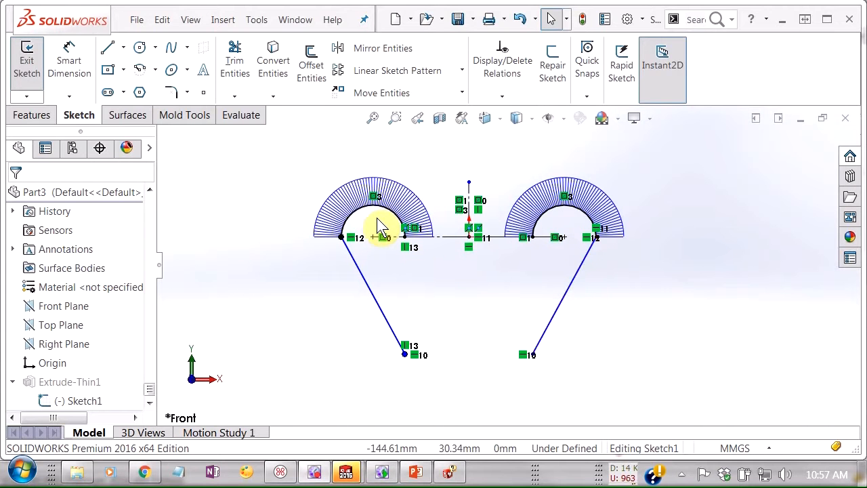
mouse_move(549, 216)
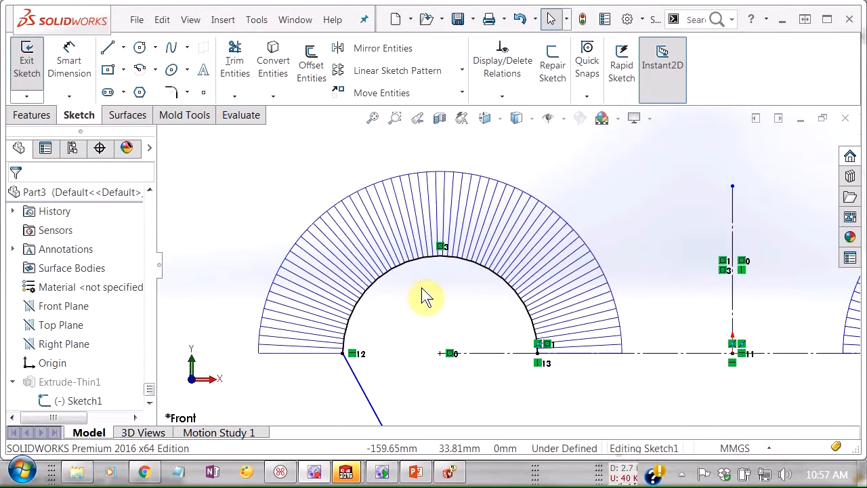
mouse_move(474, 325)
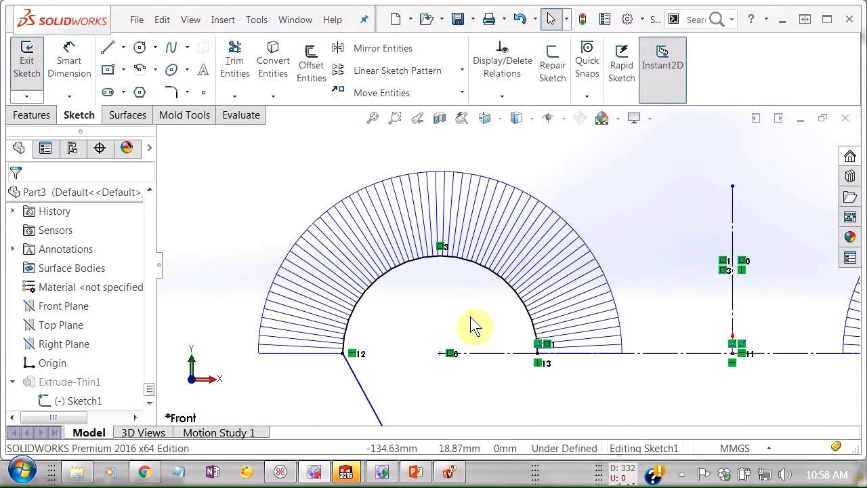
mouse_move(481, 332)
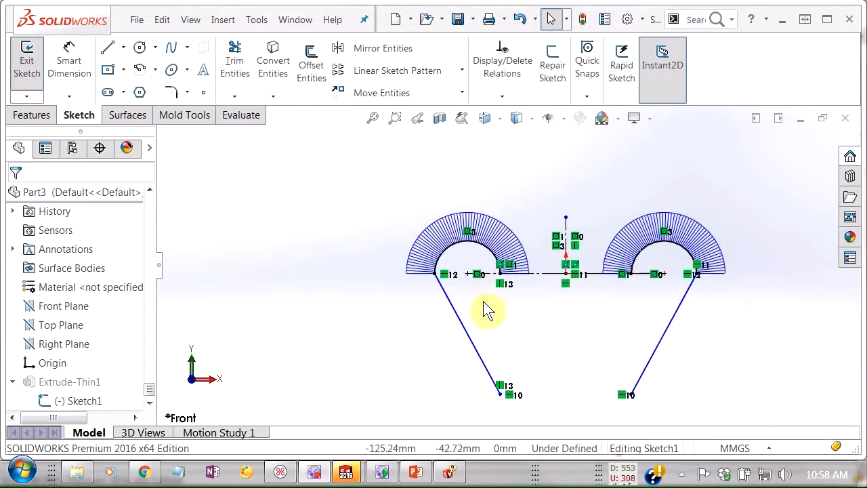
Show the curvature comb on the left spline and on the right spline.
left_click(439, 274)
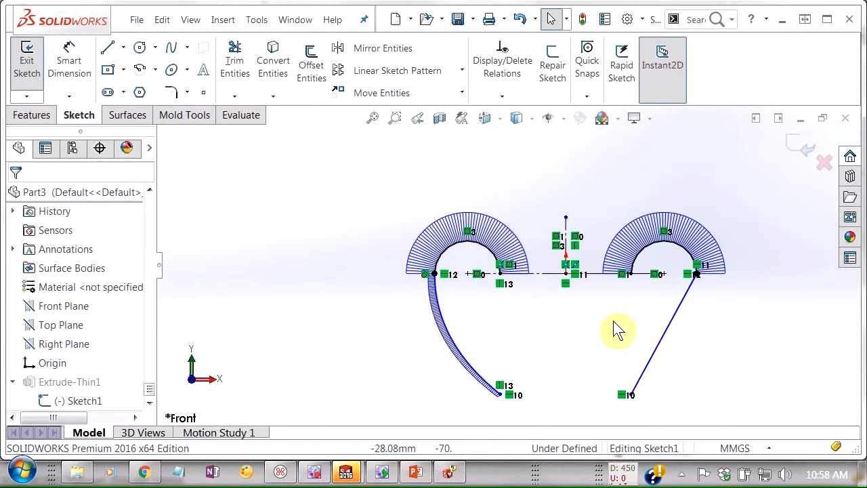
left_click(689, 305)
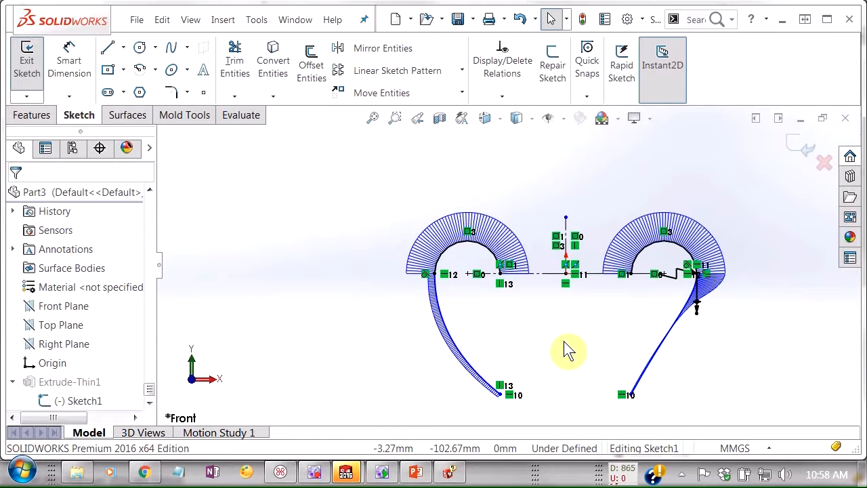
mouse_move(396, 271)
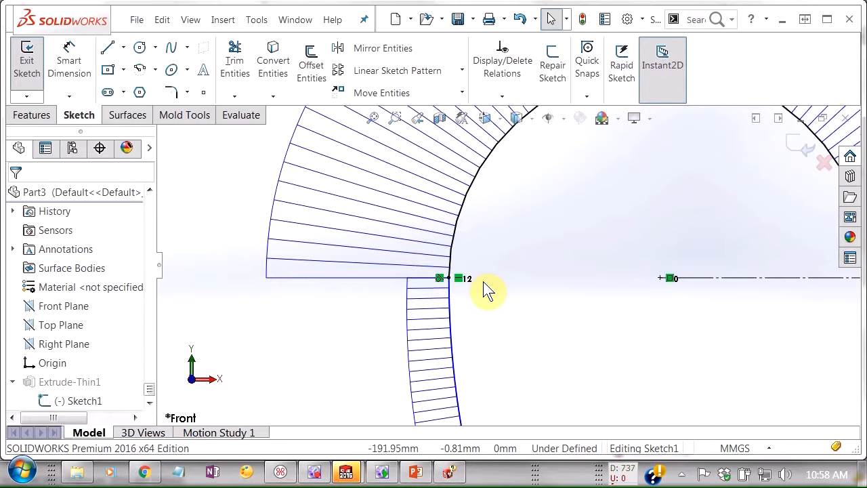
mouse_move(423, 291)
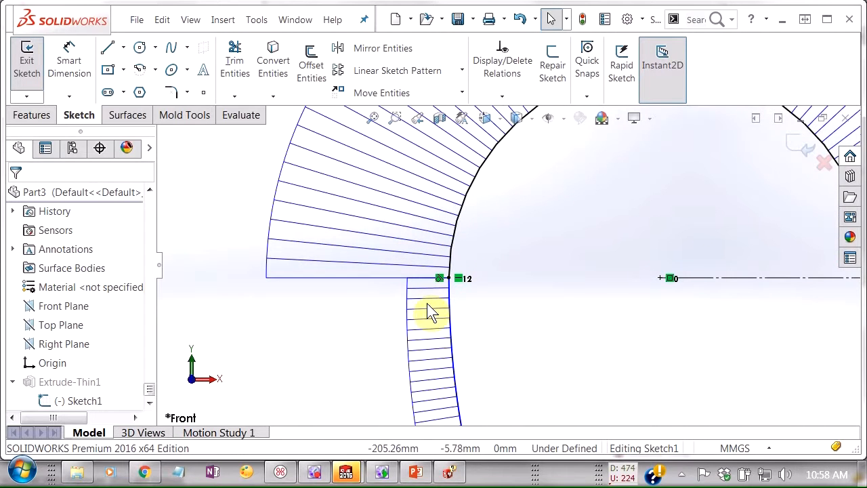
mouse_move(366, 287)
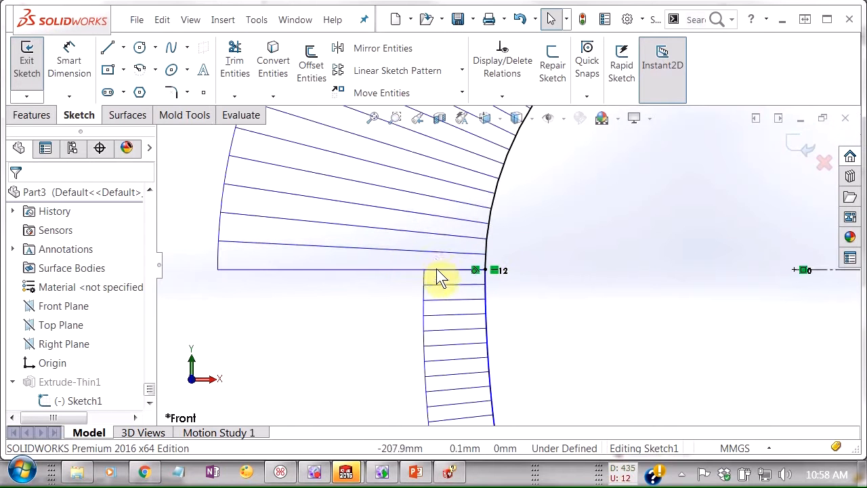
mouse_move(450, 285)
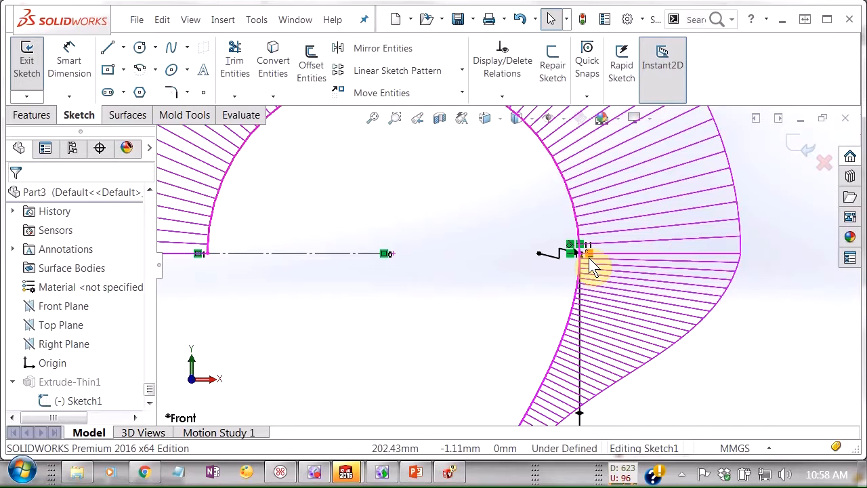
mouse_move(572, 251)
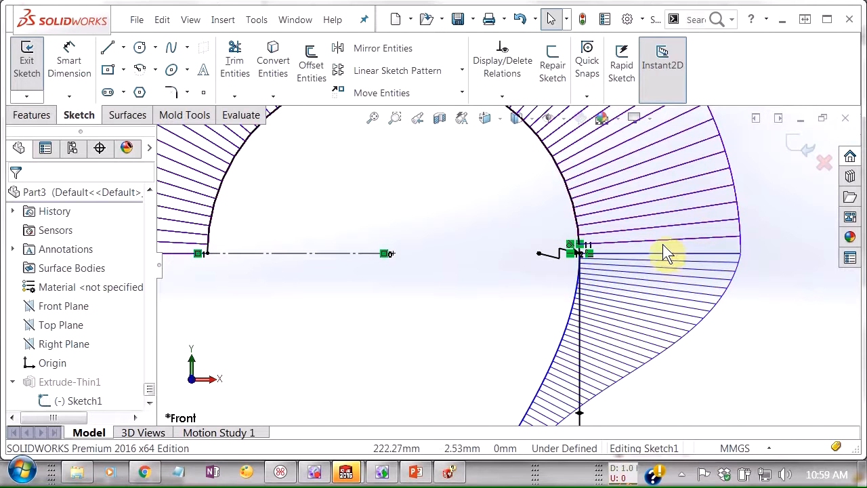
mouse_move(678, 264)
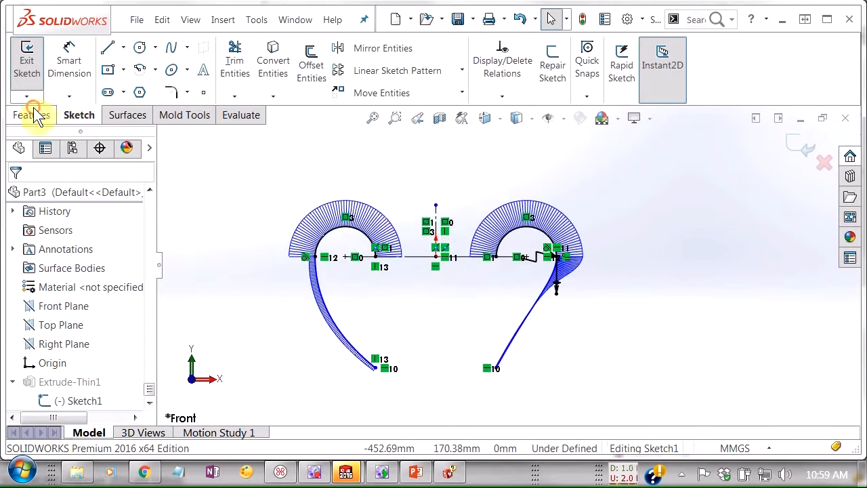
Exit the sketch and orbit to inspect both curved walls of Extrude-Thin1.
left_click(33, 114)
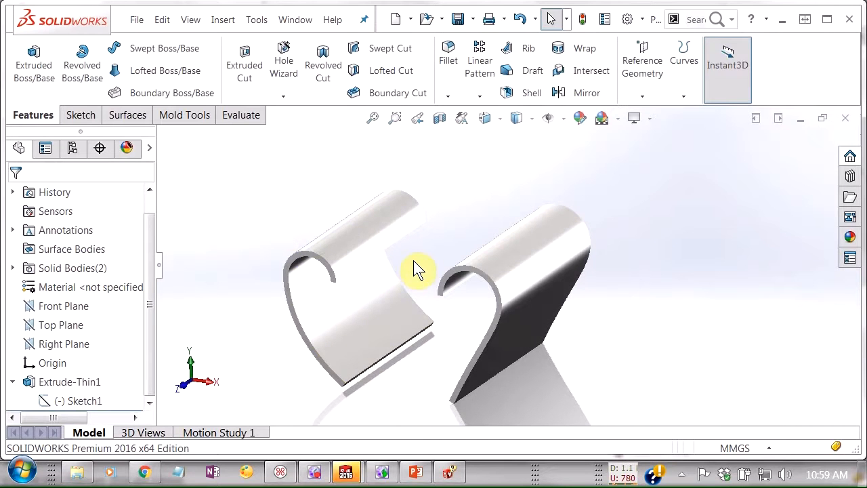
left_click_drag(417, 271, 463, 247)
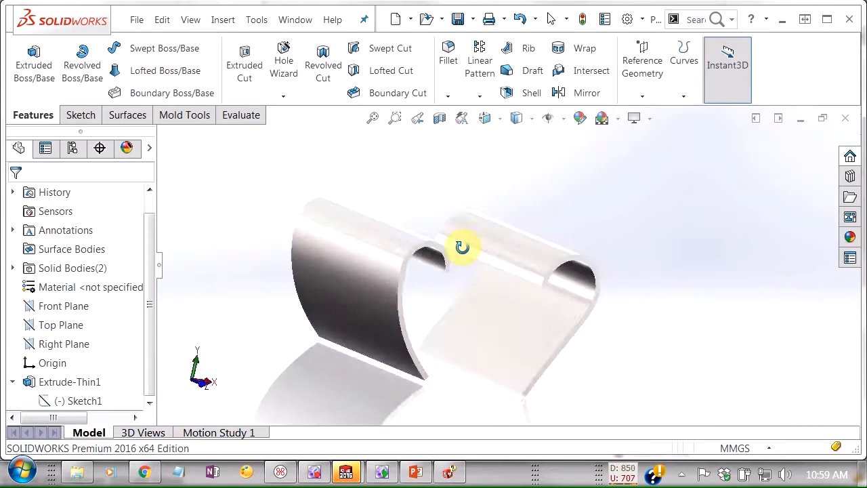
left_click_drag(464, 246, 408, 252)
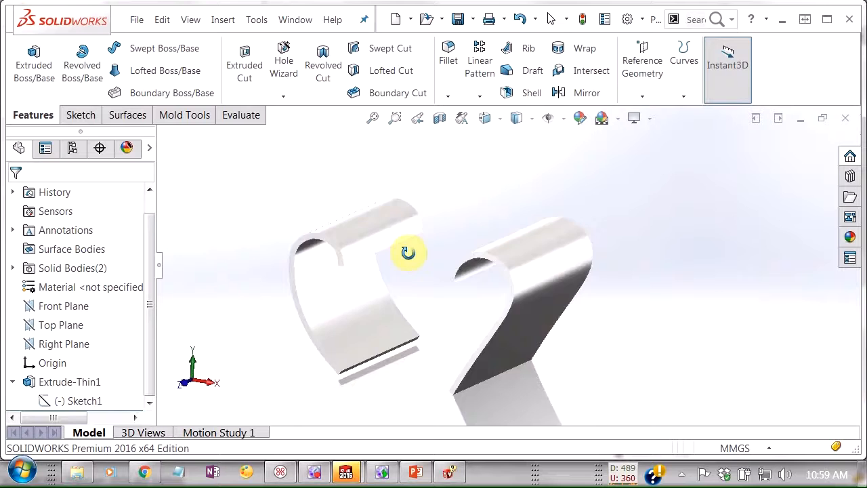
left_click_drag(407, 252, 376, 211)
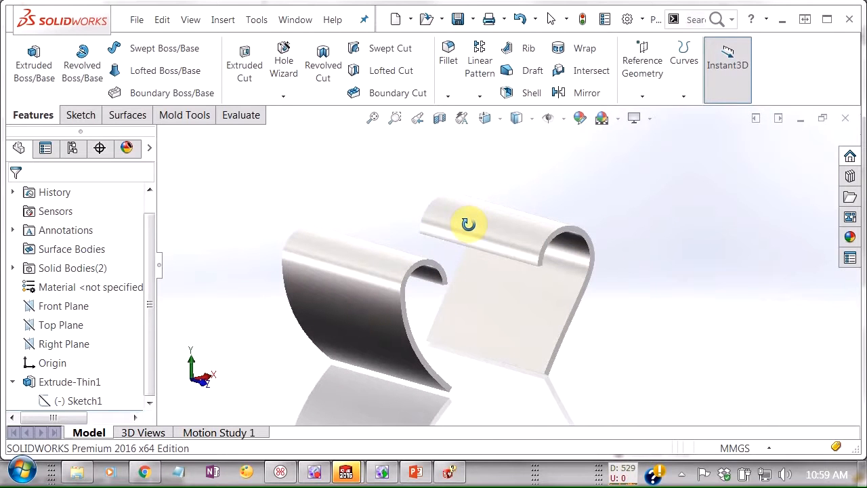
left_click(241, 114)
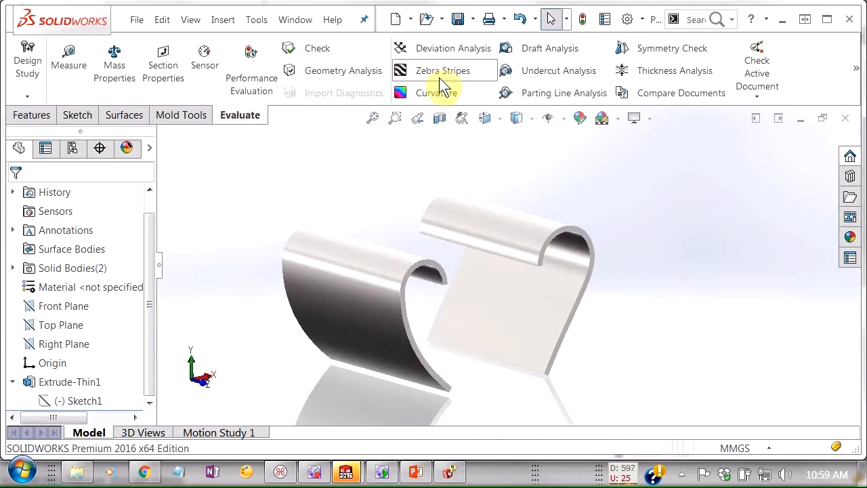
Turn on Zebra Stripes and orbit to check the stripe flow across both walls.
left_click(442, 71)
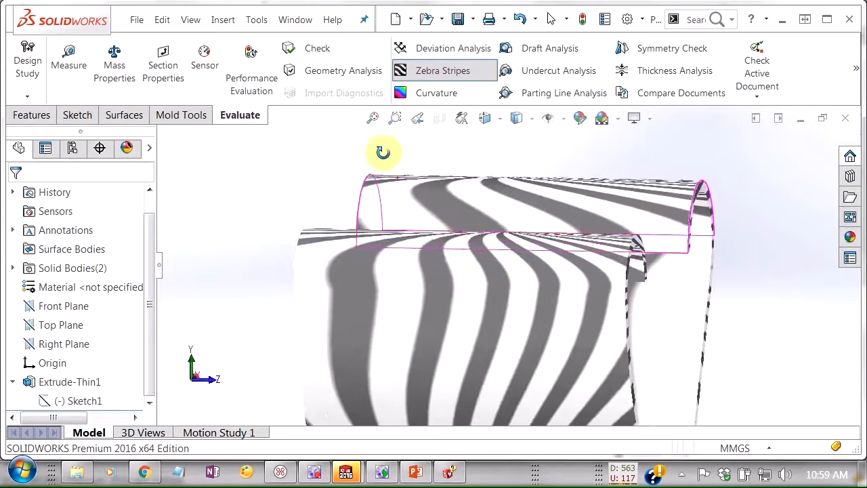
left_click_drag(382, 152, 386, 173)
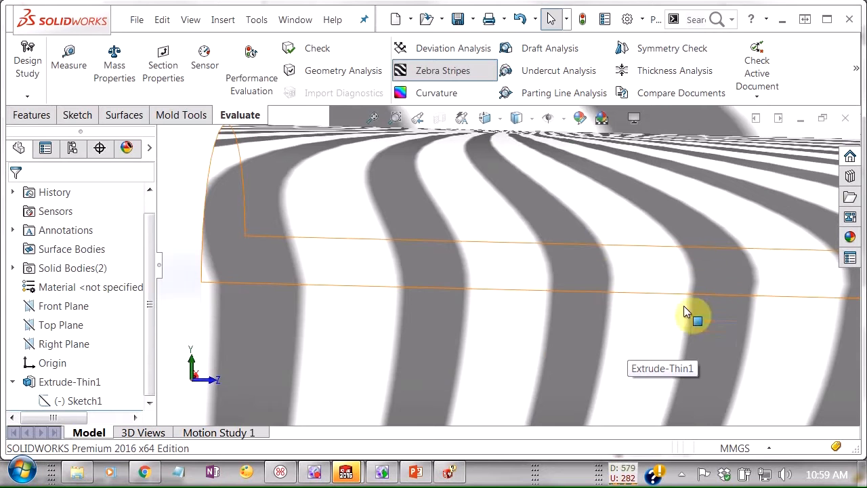
mouse_move(440, 284)
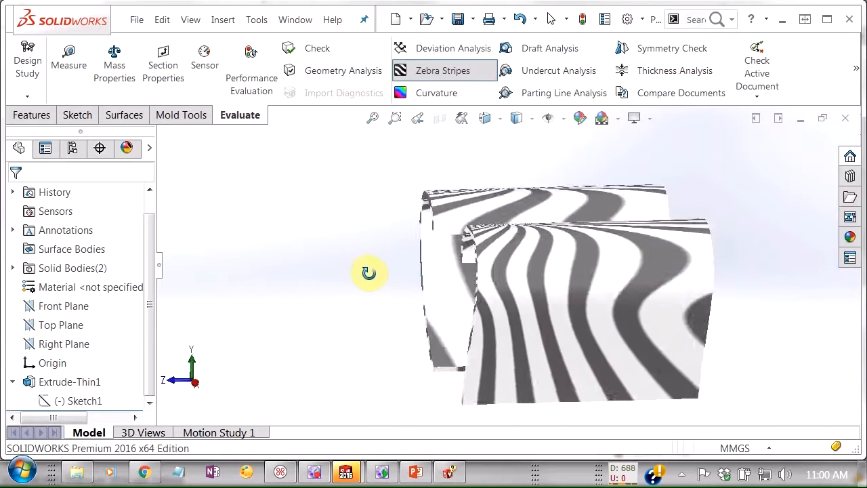
left_click_drag(368, 274, 363, 265)
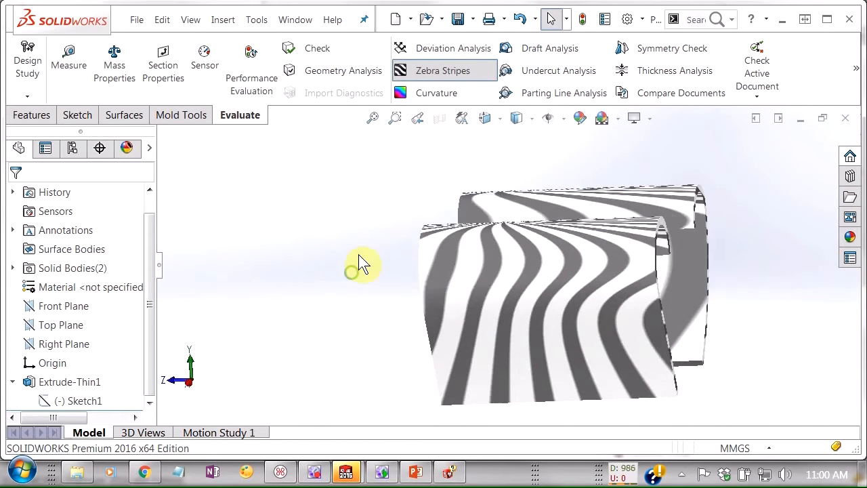
Switch from Zebra Stripes to Curvature colouring and orbit to inspect both bodies' curvature.
left_click(437, 92)
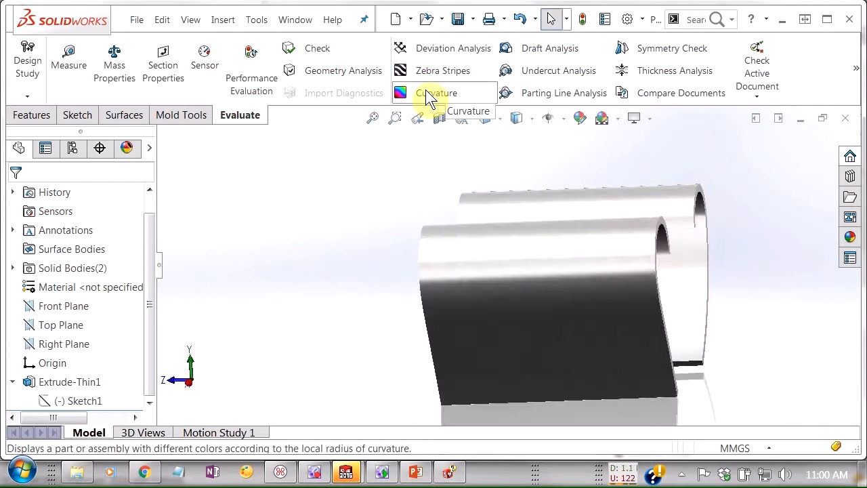
left_click(437, 93)
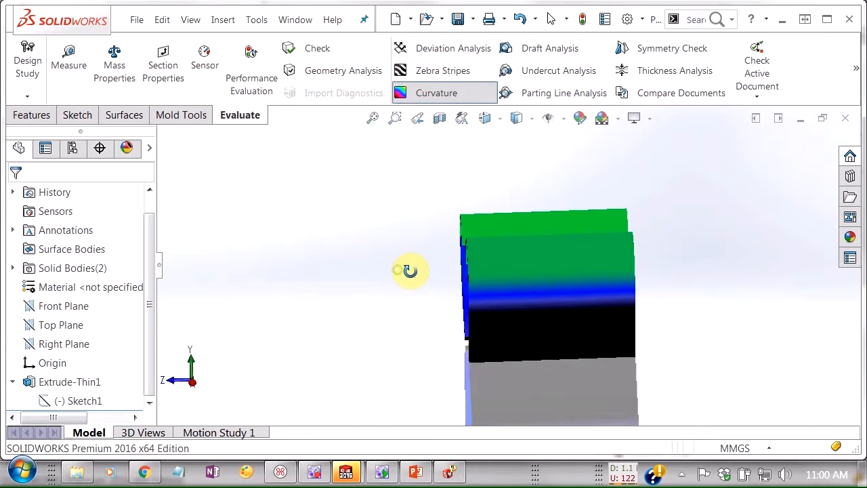
left_click_drag(409, 271, 555, 255)
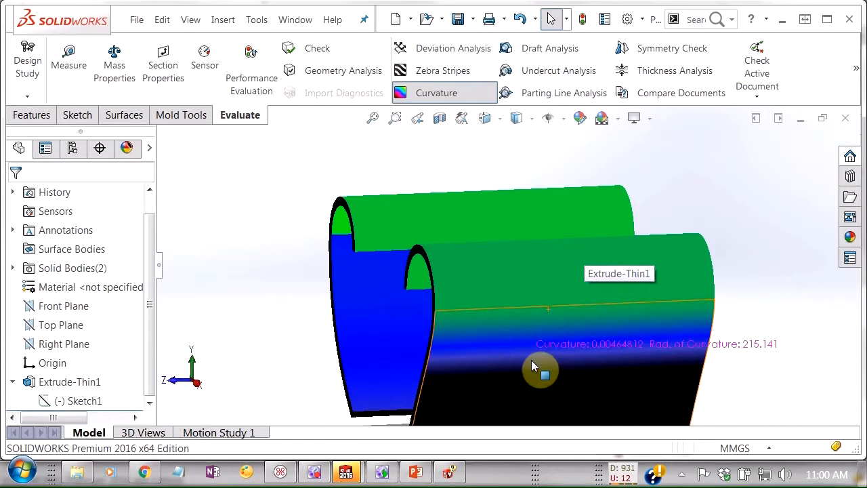
left_click_drag(542, 368, 542, 298)
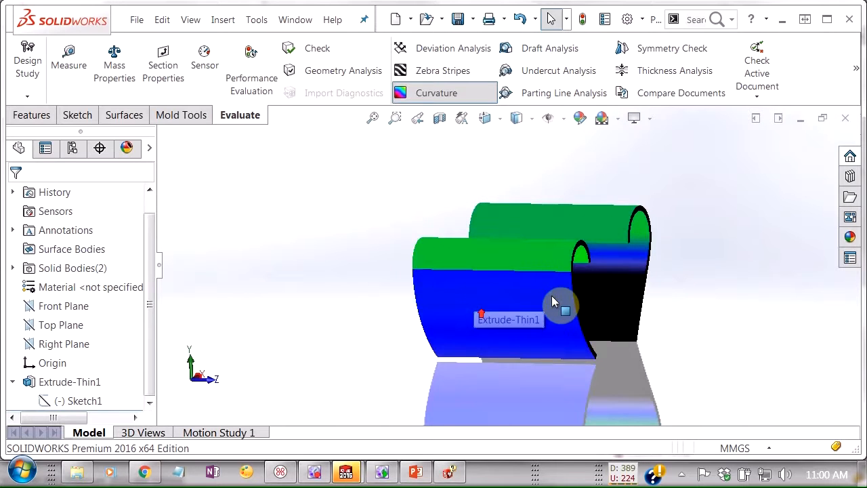
left_click_drag(556, 301, 472, 314)
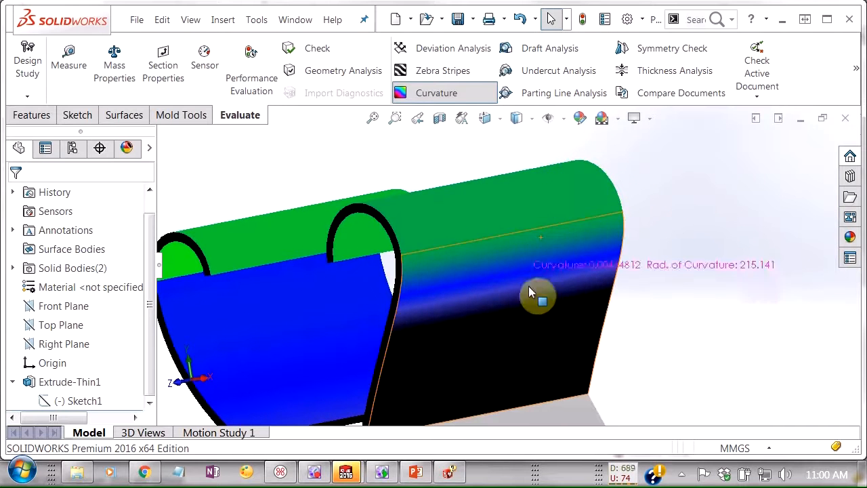
left_click_drag(528, 291, 464, 173)
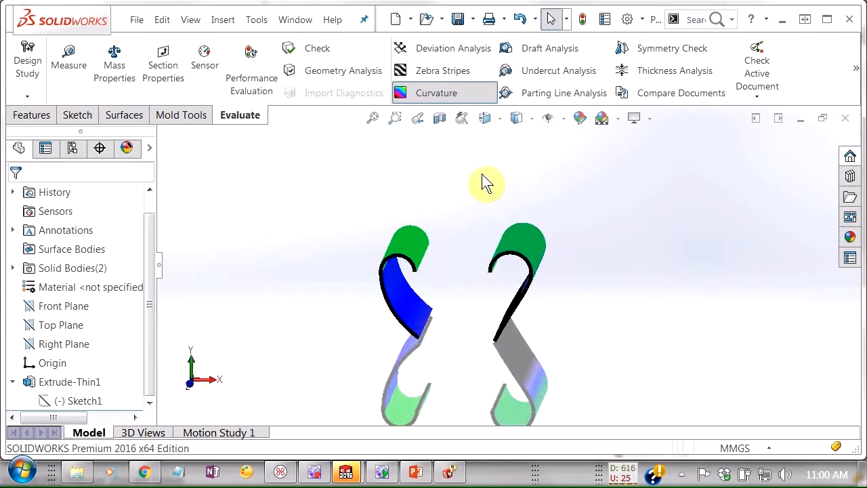
left_click_drag(487, 183, 471, 220)
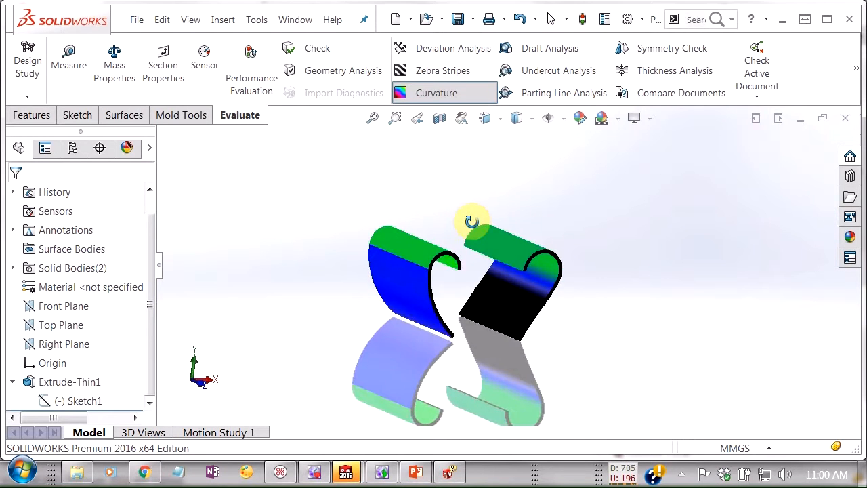